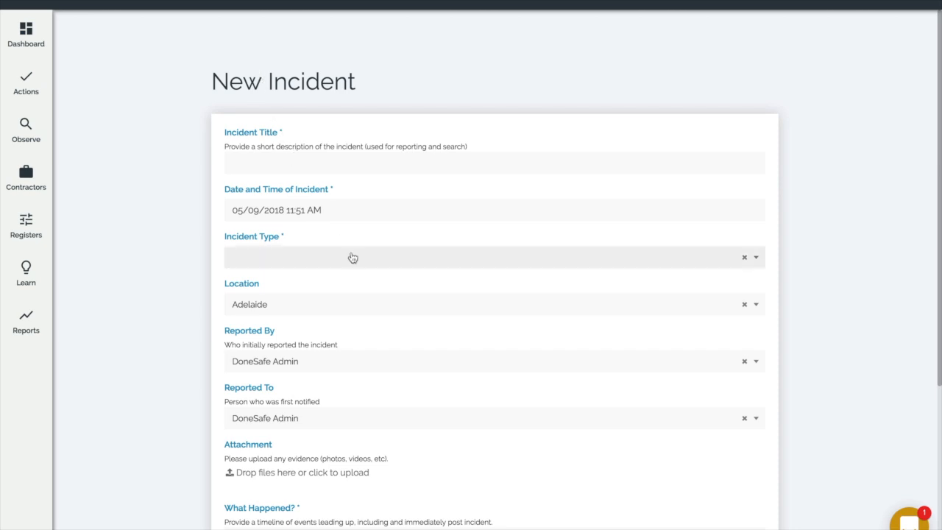
Scroll to the bottom of the incidents_new form's question list, ending at the witnesses question.
{"action": "scroll", "scroll_direction": "down", "scroll_amount": 3}
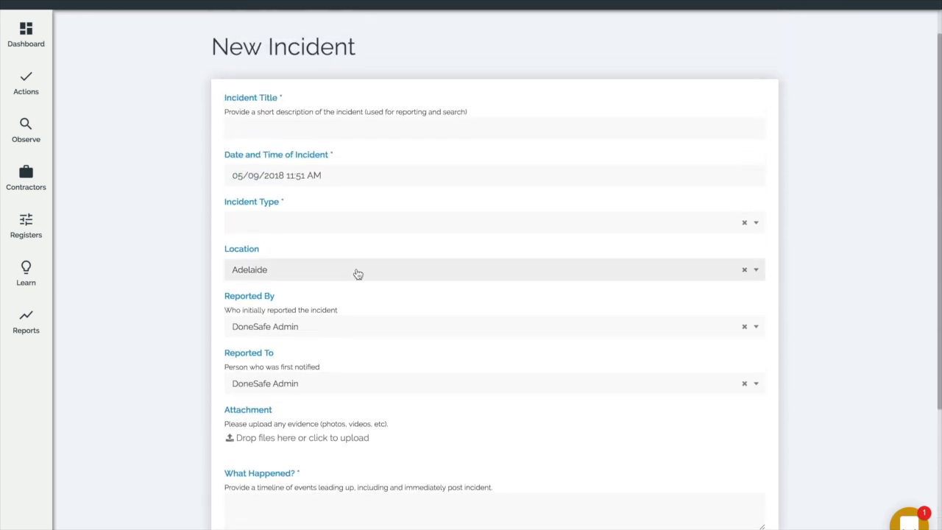
{"action": "mouse_move", "coordinate": [358, 272]}
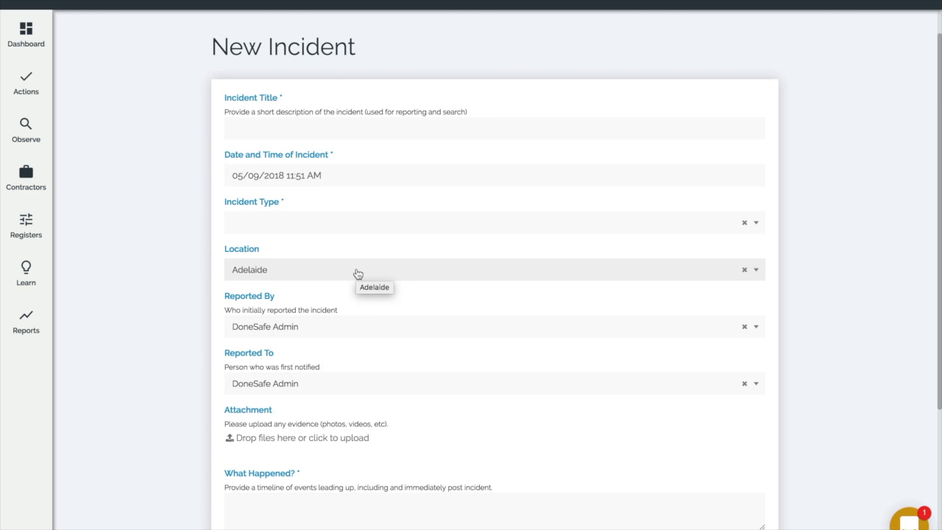
{"action": "scroll", "scroll_direction": "down", "scroll_amount": 3}
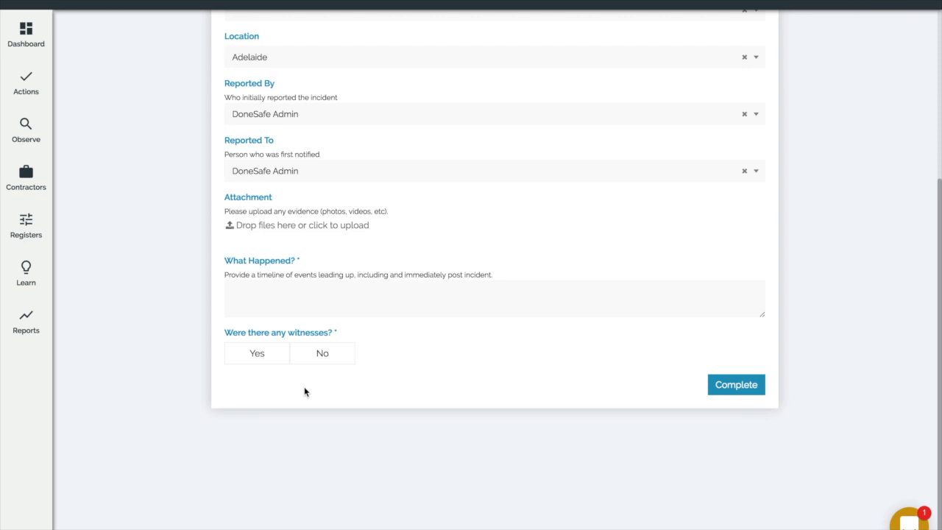
{"action": "mouse_move", "coordinate": [881, 99]}
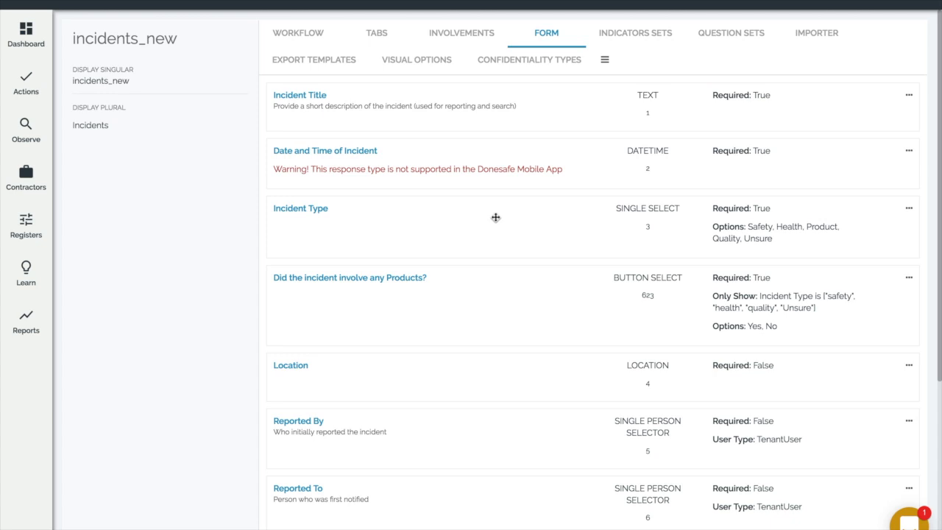
{"action": "scroll", "scroll_direction": "down", "scroll_amount": 3}
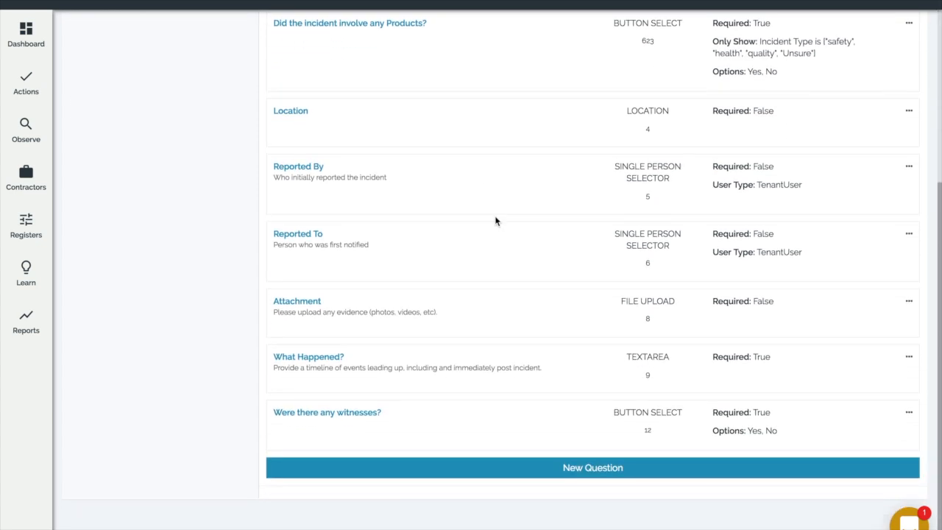
{"action": "mouse_move", "coordinate": [551, 366]}
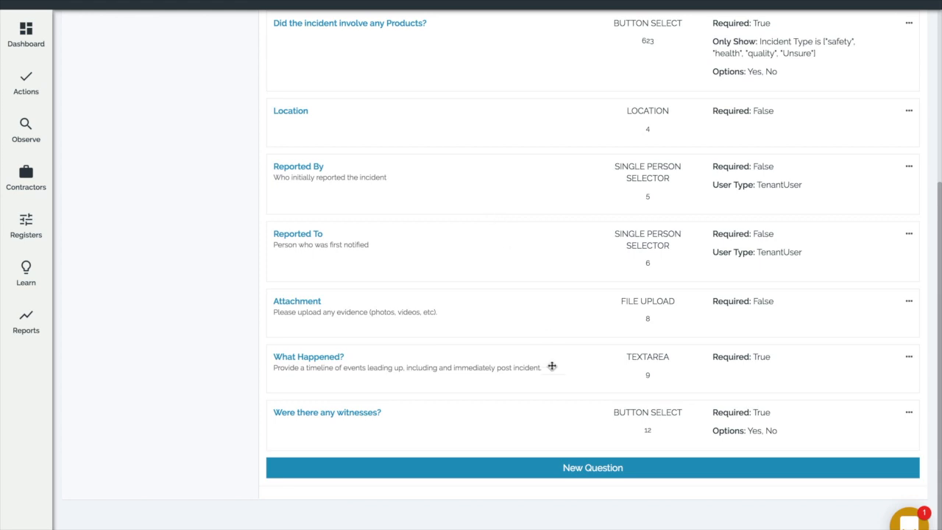
Create a new Signature-type question worded 'Please sign off' on the incident form.
{"action": "left_click", "coordinate": [592, 467]}
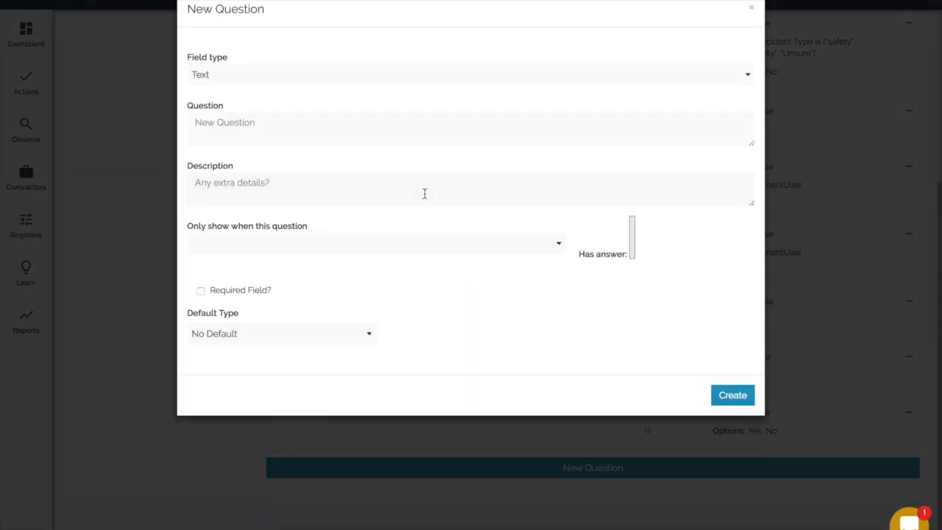
{"action": "left_click", "coordinate": [468, 74]}
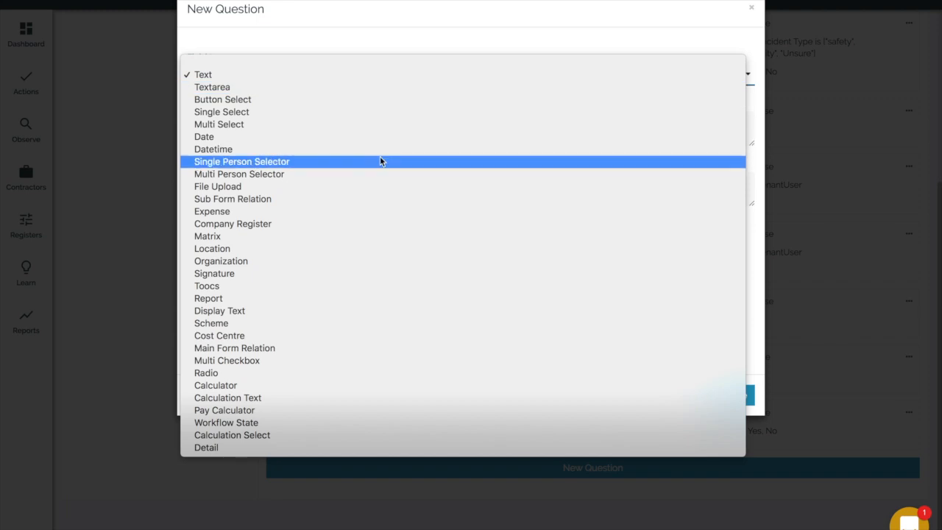
{"action": "mouse_move", "coordinate": [323, 273]}
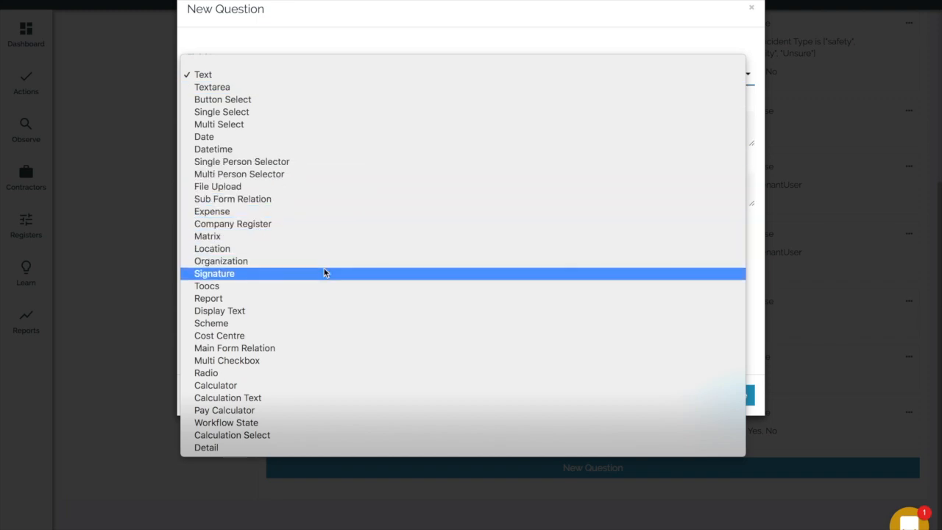
{"action": "mouse_move", "coordinate": [323, 268]}
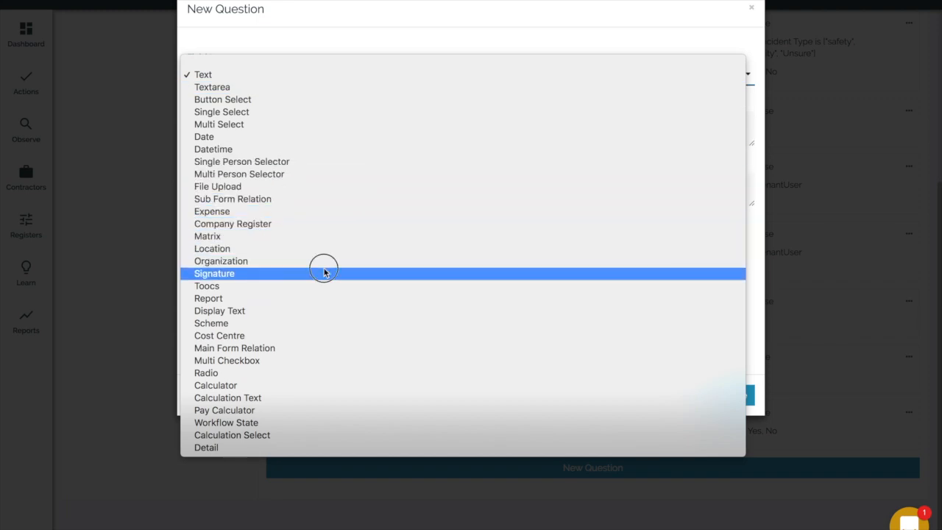
{"action": "left_click", "coordinate": [214, 273]}
{"action": "type", "text": "Please sign off"}
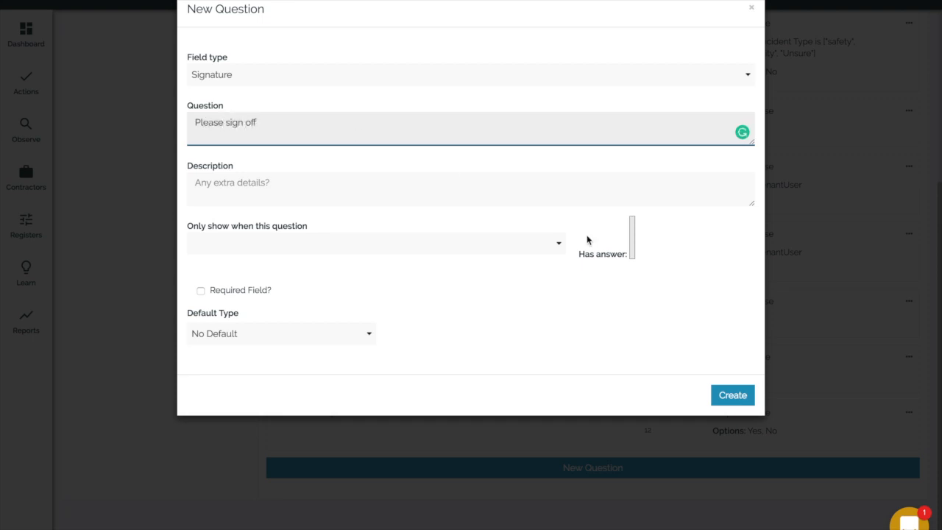
{"action": "left_click", "coordinate": [732, 395]}
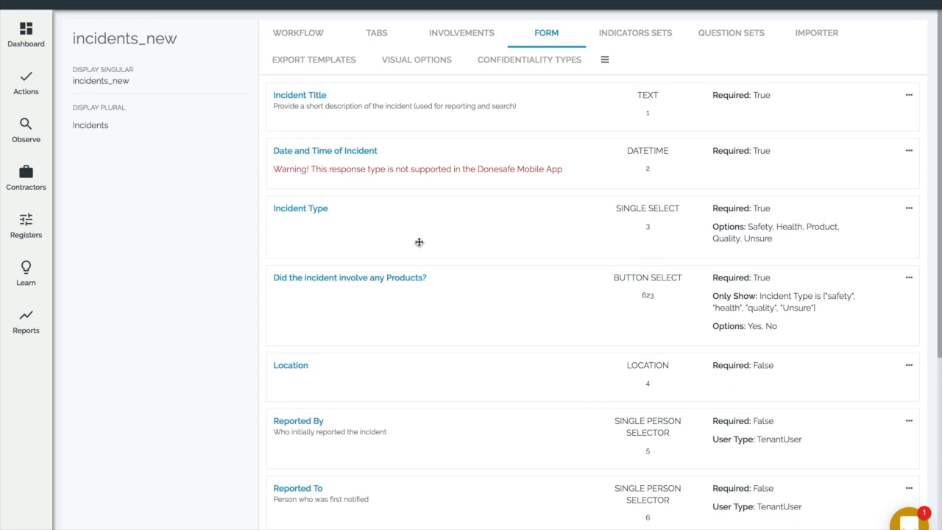
{"action": "mouse_move", "coordinate": [901, 210]}
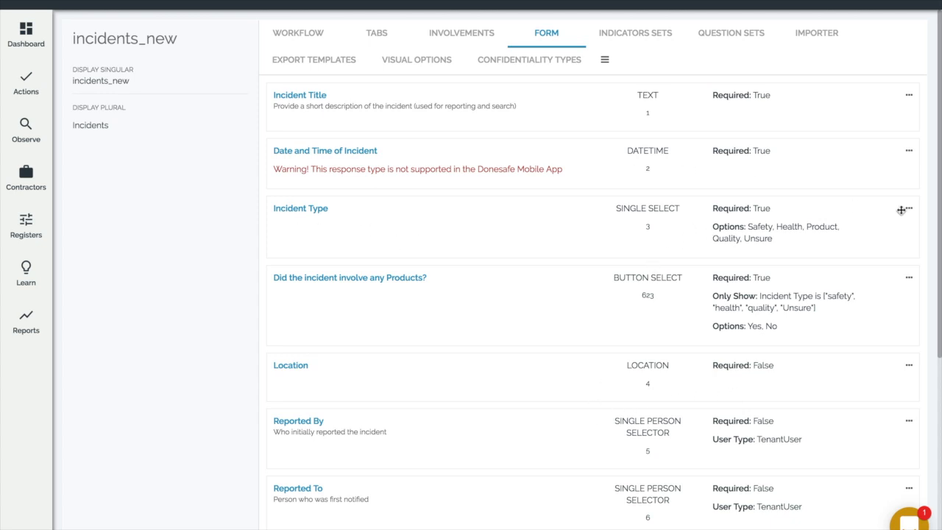
Reveal the actions menu for the Incident Type question row.
{"action": "left_click", "coordinate": [908, 210]}
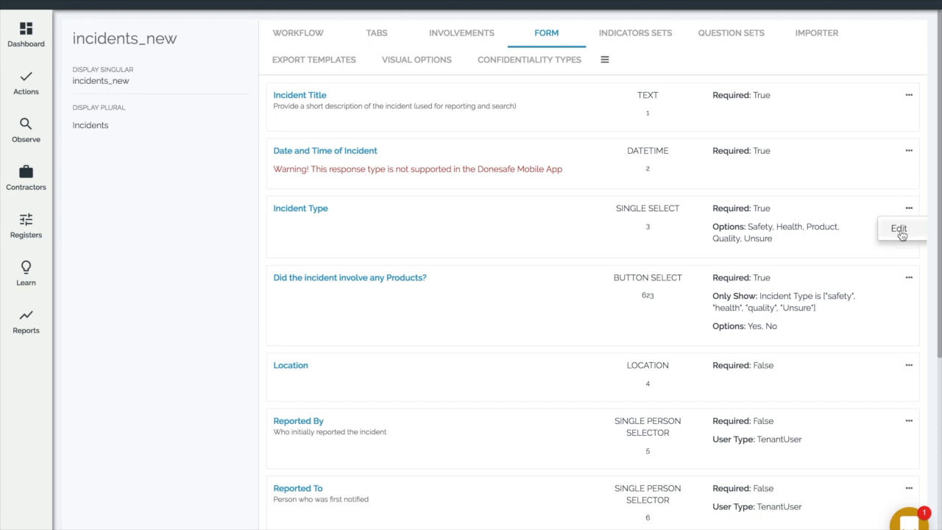
Edit the question wording to 'What was the Incident Type' and save it.
{"action": "left_click", "coordinate": [898, 228]}
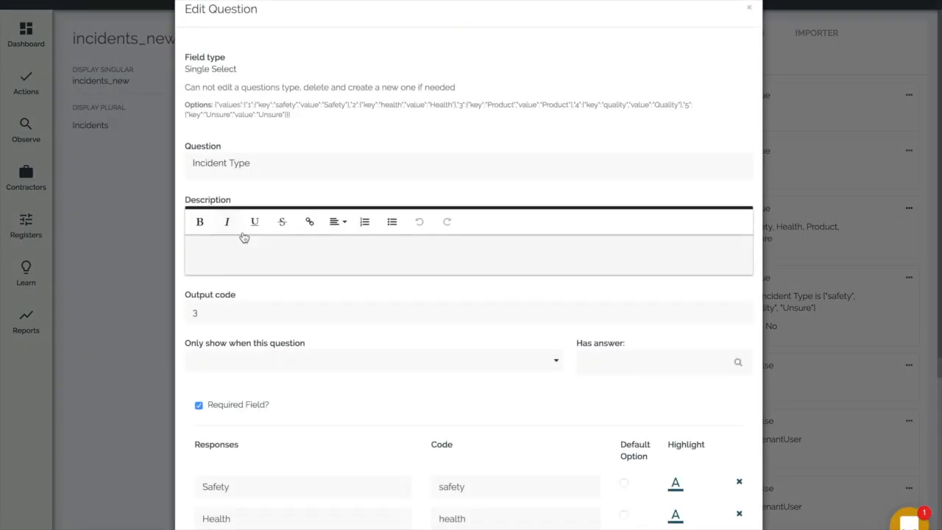
{"action": "left_click", "coordinate": [221, 162]}
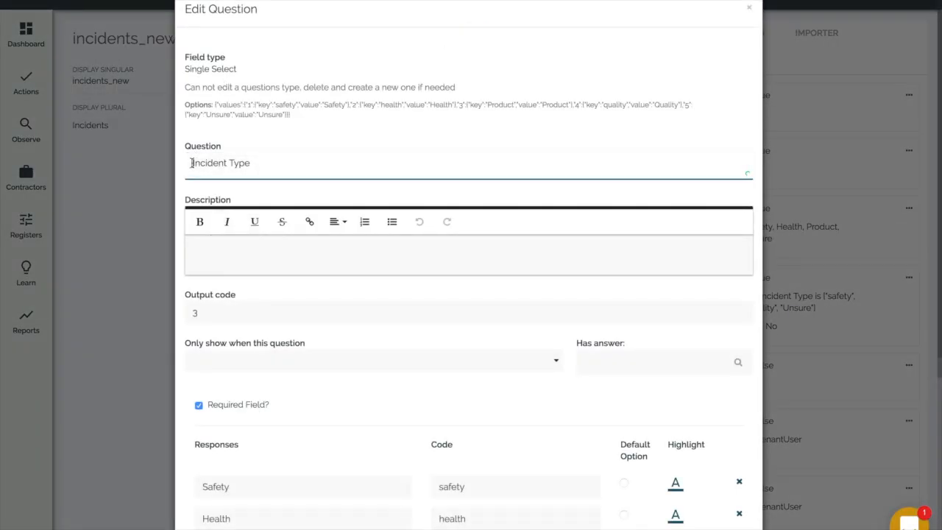
{"action": "type", "text": "What was the"}
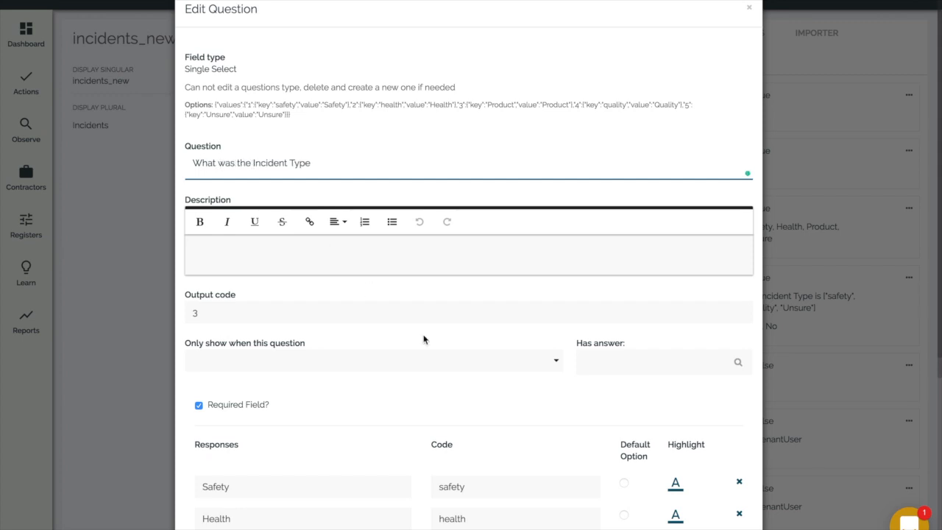
{"action": "left_click", "coordinate": [748, 8]}
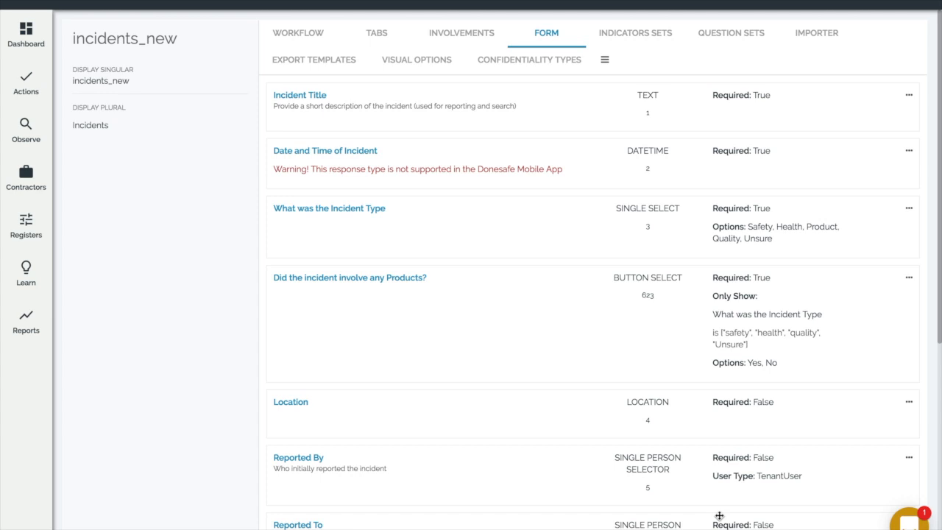
{"action": "mouse_move", "coordinate": [123, 238]}
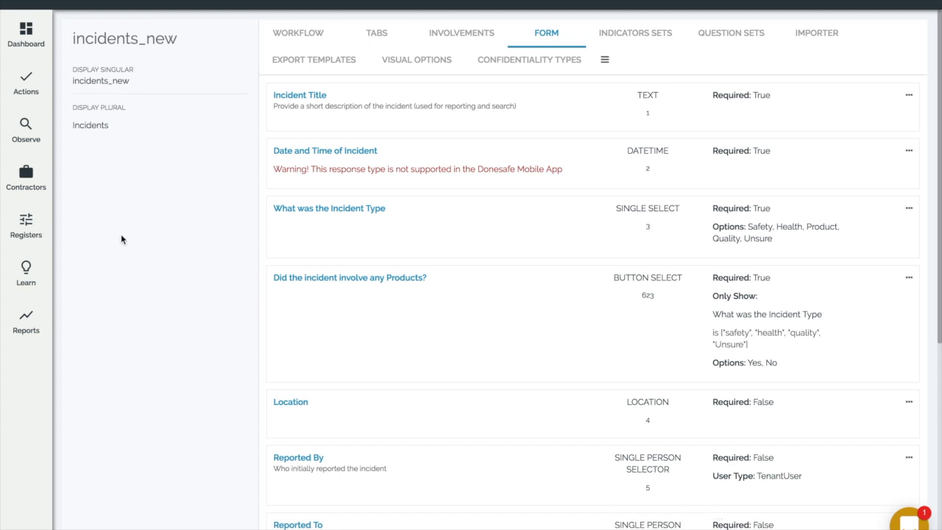
Navigate via Registers to the empty Incidents register list.
{"action": "left_click", "coordinate": [26, 226]}
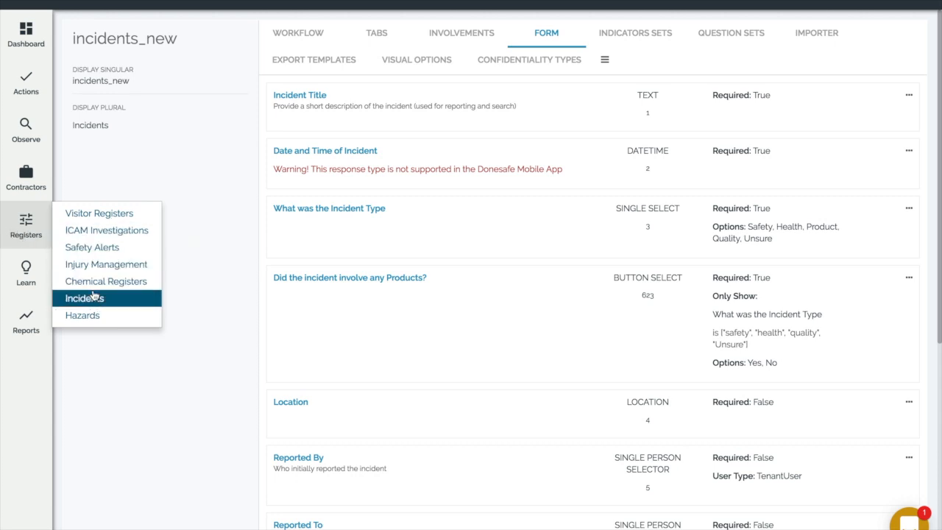
{"action": "left_click", "coordinate": [85, 297]}
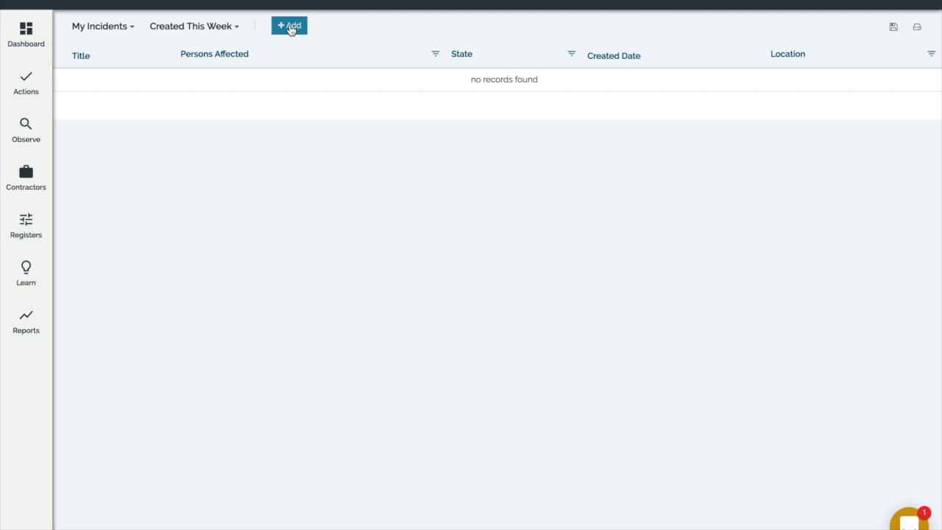
Add a new incident and scroll to the 'Please sign off' signature field.
{"action": "left_click", "coordinate": [289, 25]}
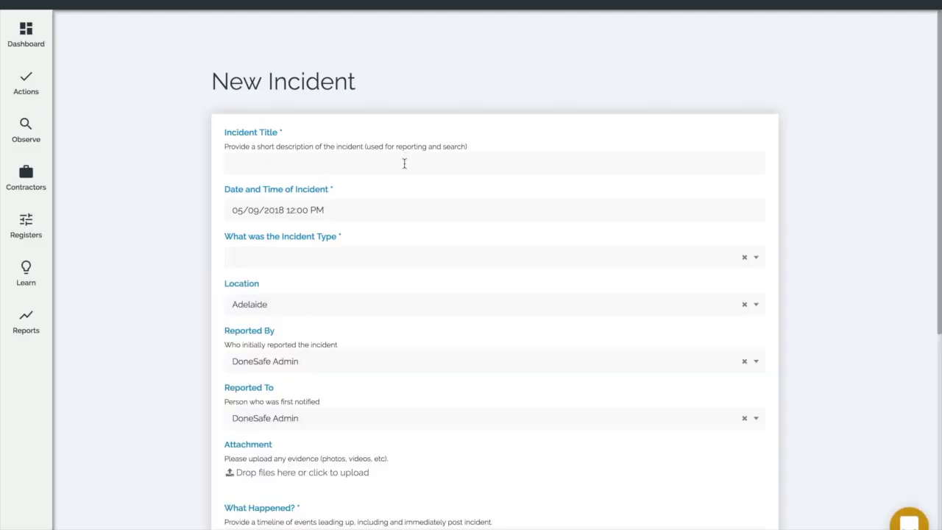
{"action": "mouse_move", "coordinate": [341, 237]}
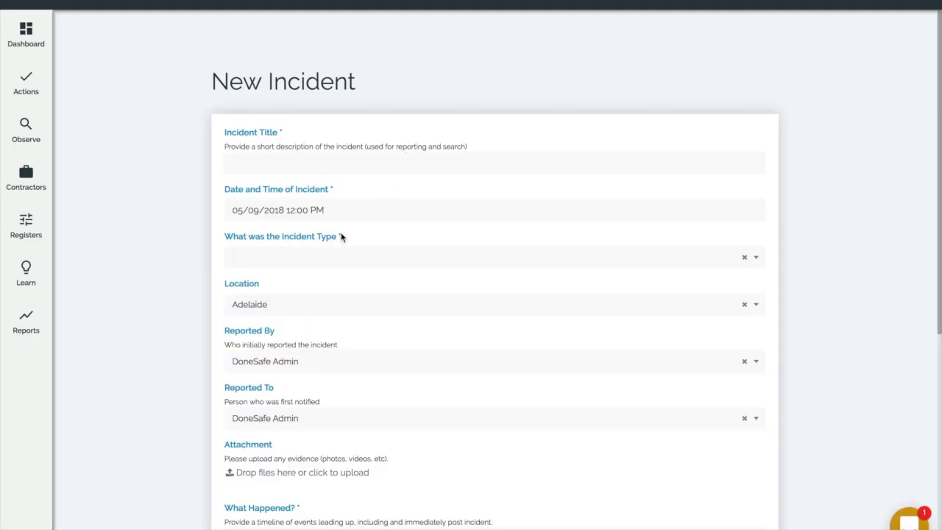
{"action": "mouse_move", "coordinate": [320, 244]}
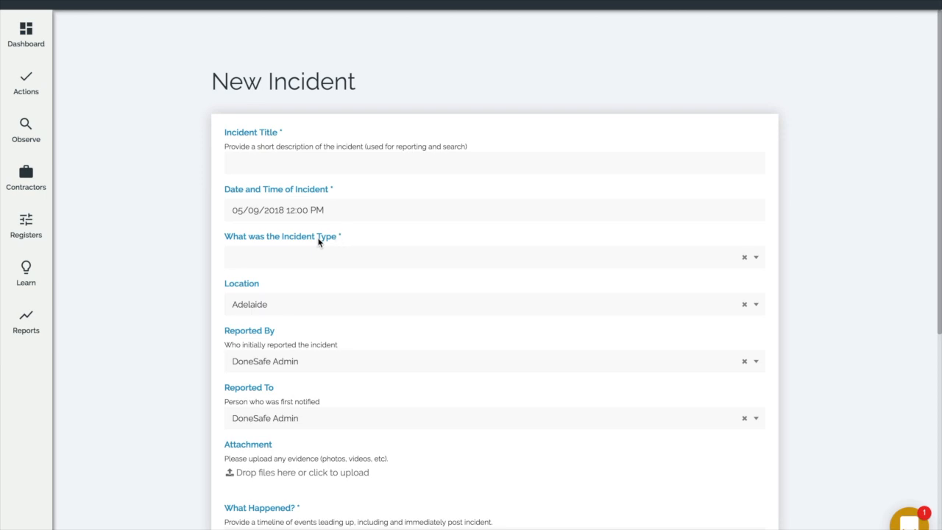
{"action": "scroll", "scroll_direction": "down", "scroll_amount": 3}
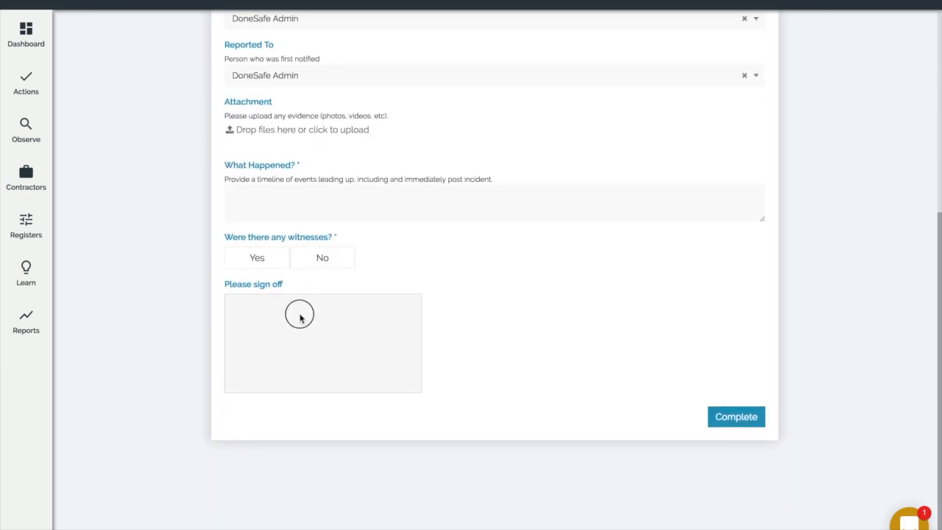